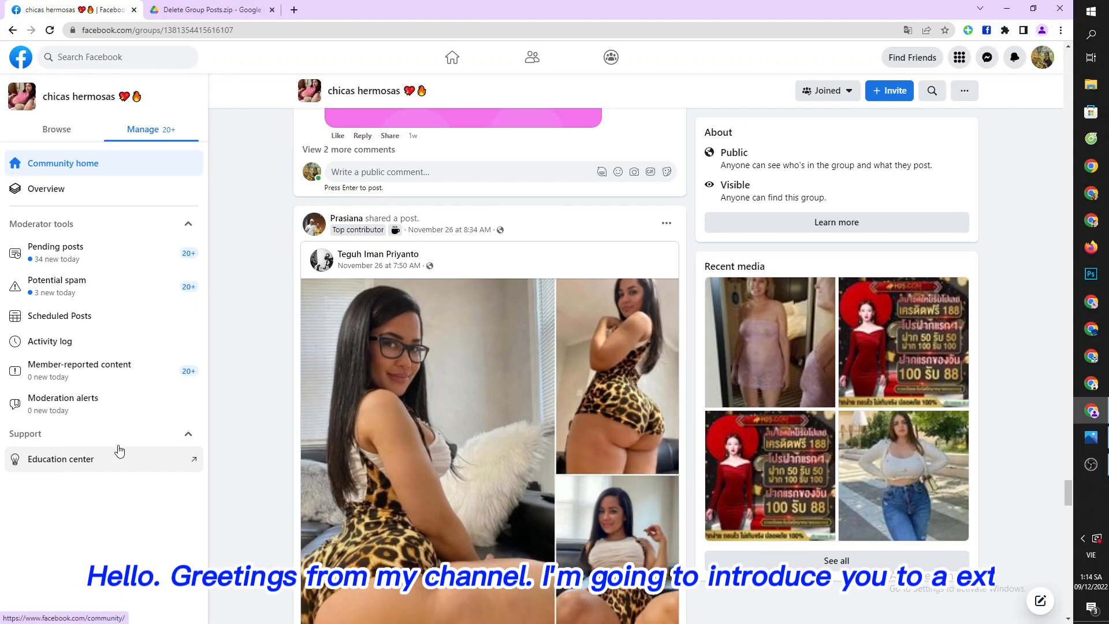
# Step: Open the Pending posts queue from the group's Moderator tools sidebar
pyautogui.scroll(3)
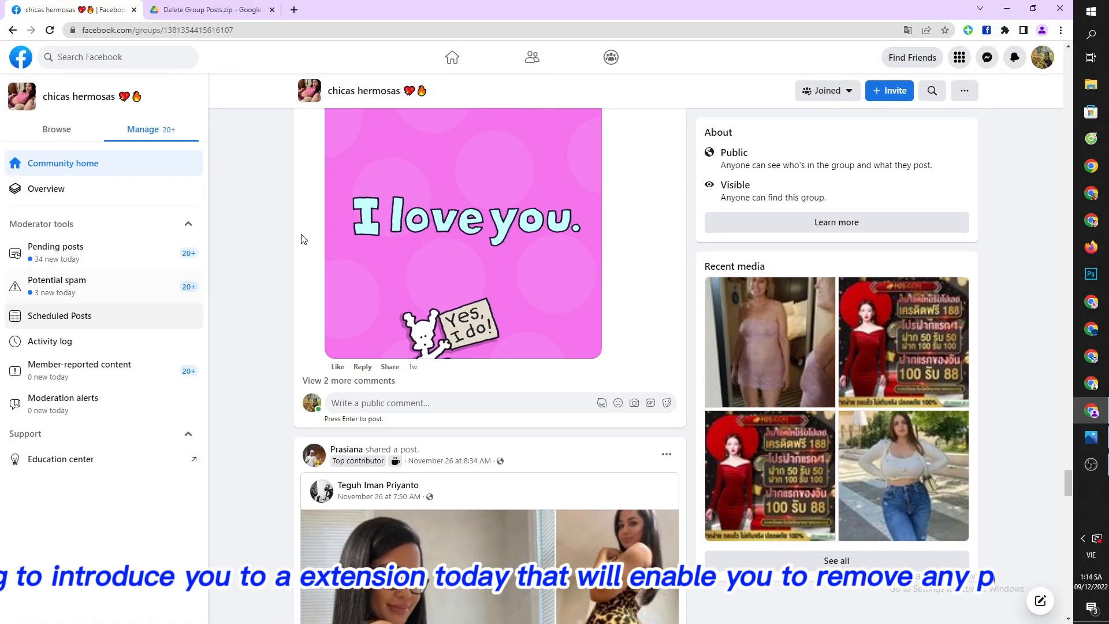
pyautogui.click(56, 246)
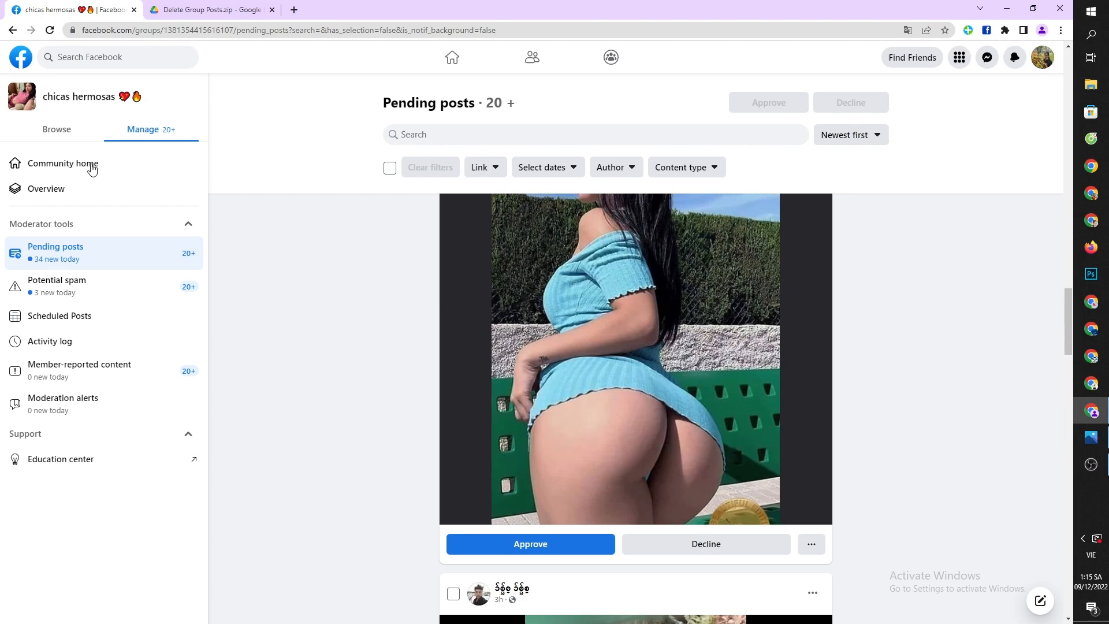
# Step: Download Delete Group Posts.zip from Google Drive and show it in its download folder
pyautogui.click(209, 10)
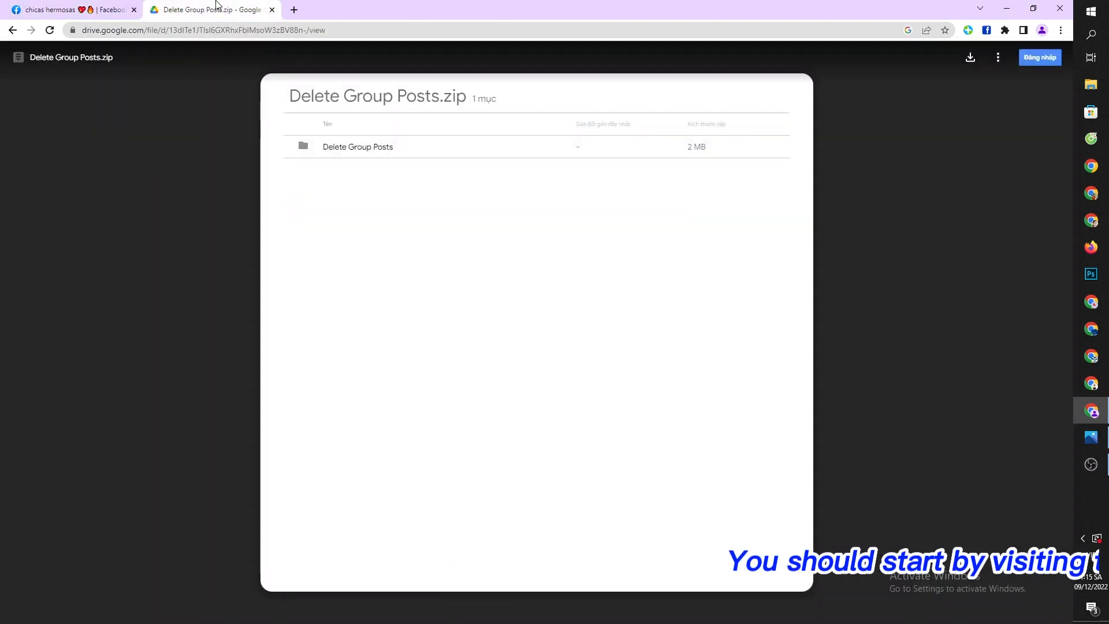
pyautogui.click(970, 57)
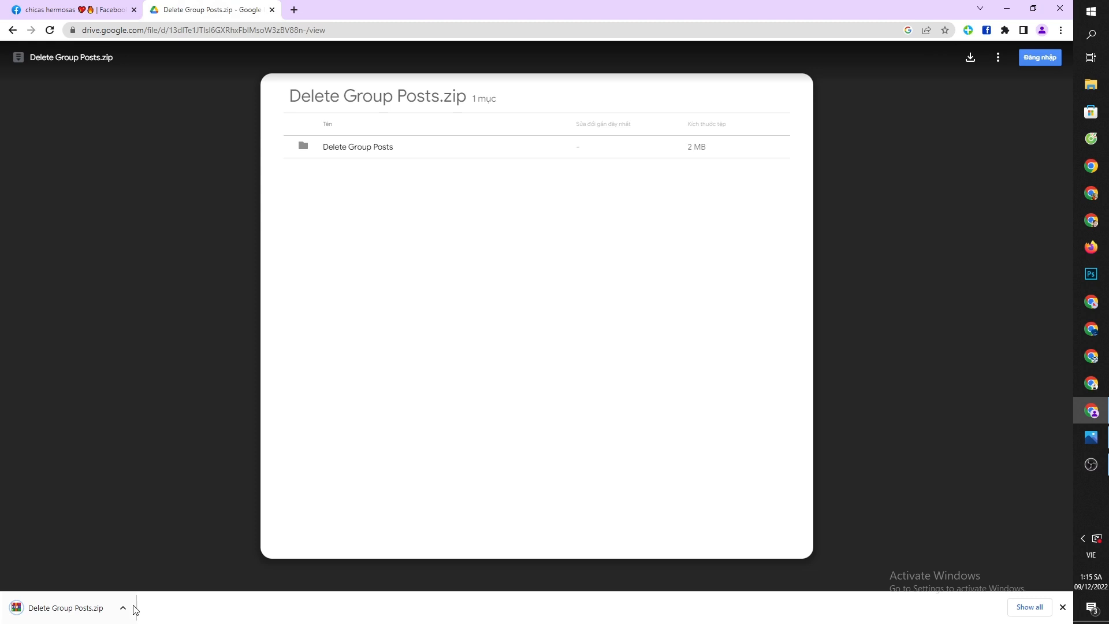
pyautogui.click(123, 608)
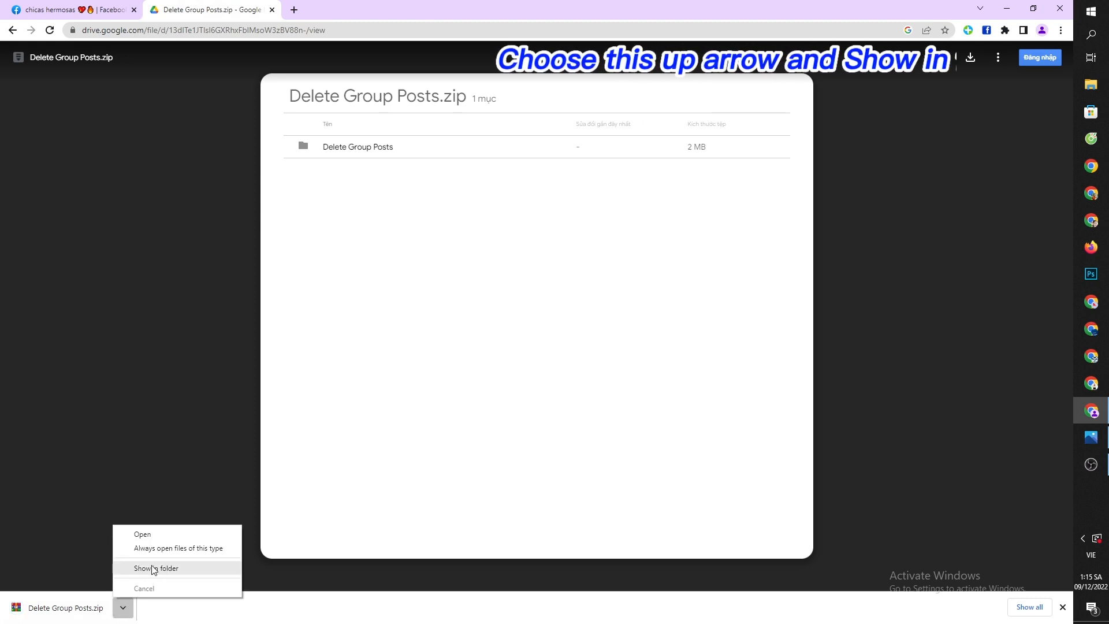
pyautogui.click(156, 568)
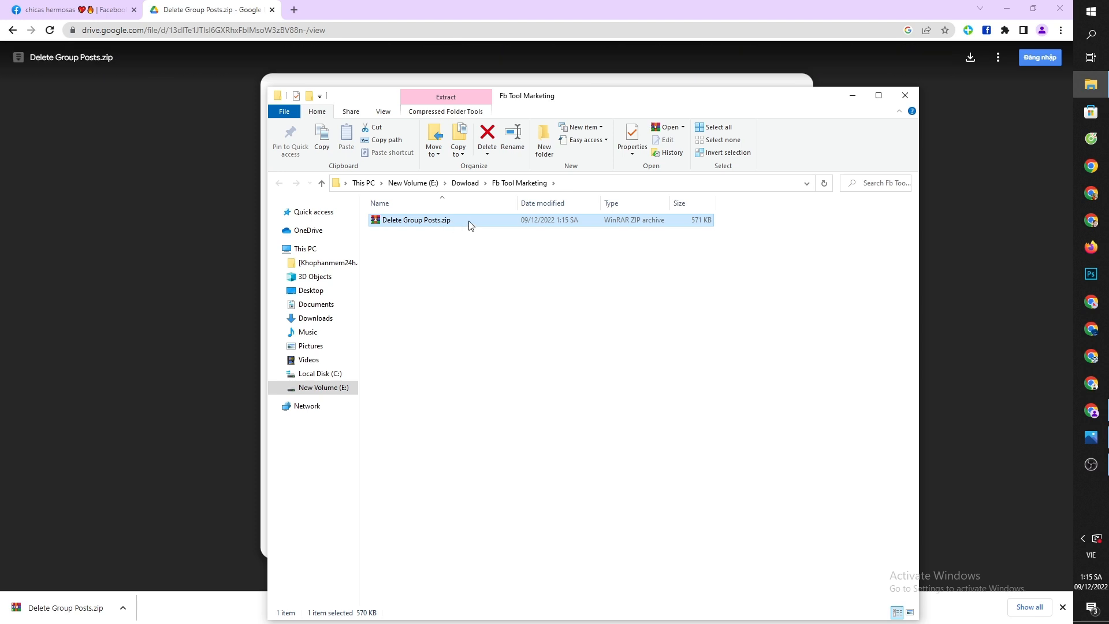
# Step: Extract the Delete Group Posts zip into its current folder
pyautogui.rightClick(416, 220)
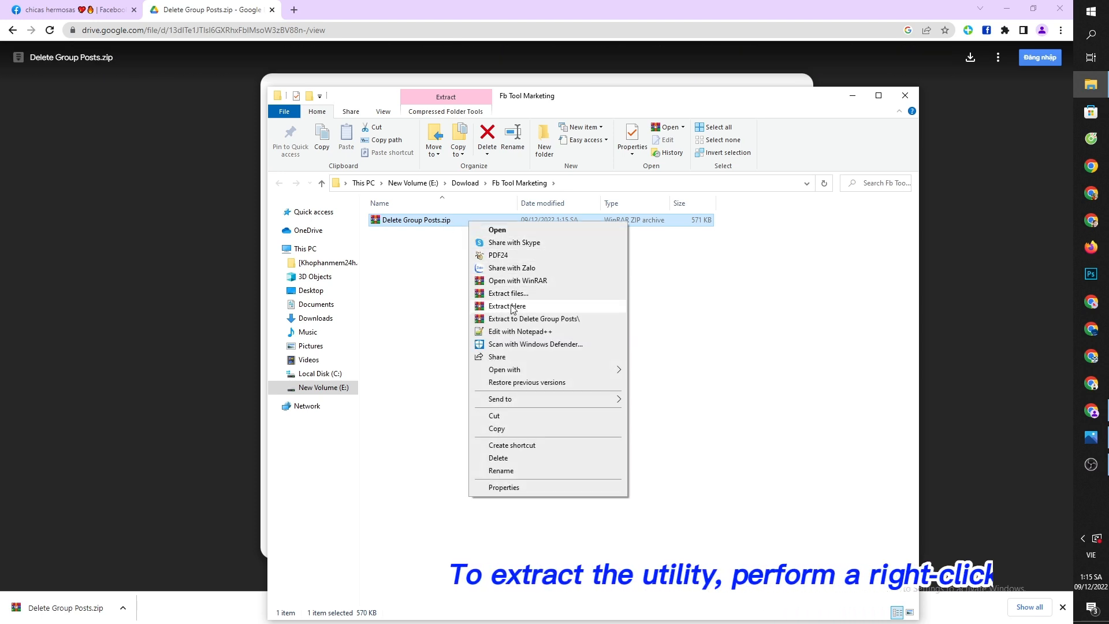
pyautogui.click(507, 305)
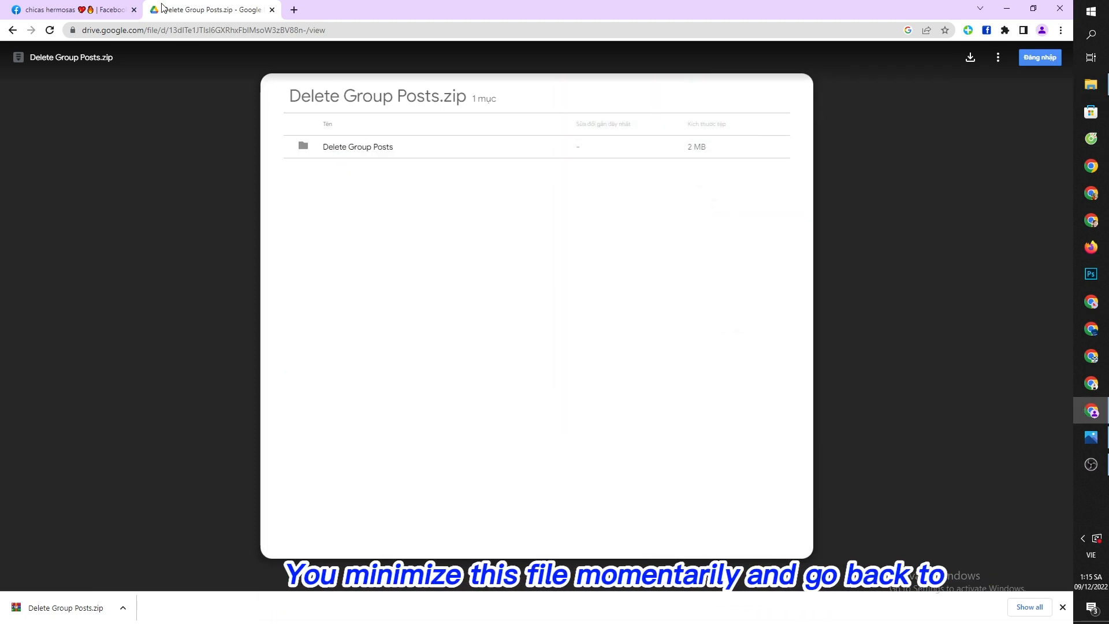
# Step: Go to Chrome's Extensions page via More tools
pyautogui.click(70, 9)
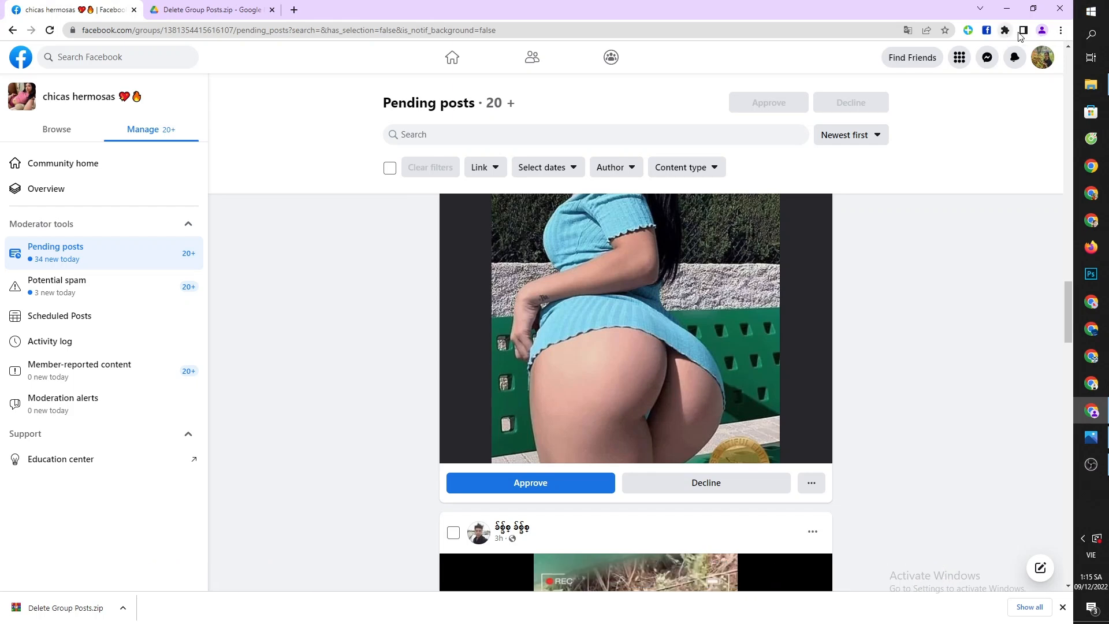
pyautogui.click(1059, 30)
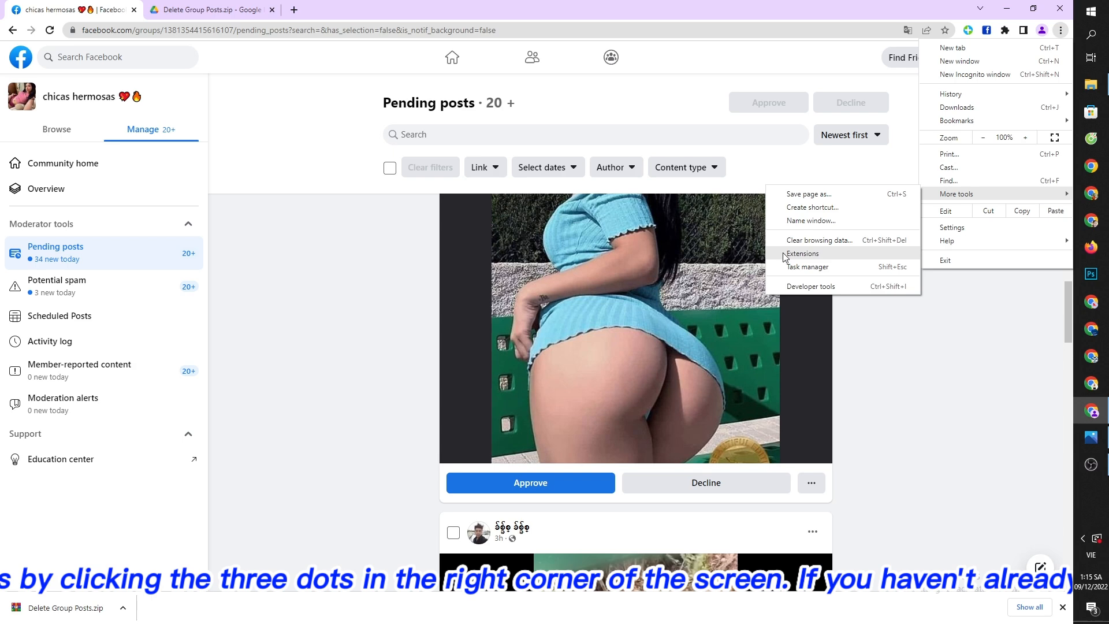
pyautogui.click(803, 253)
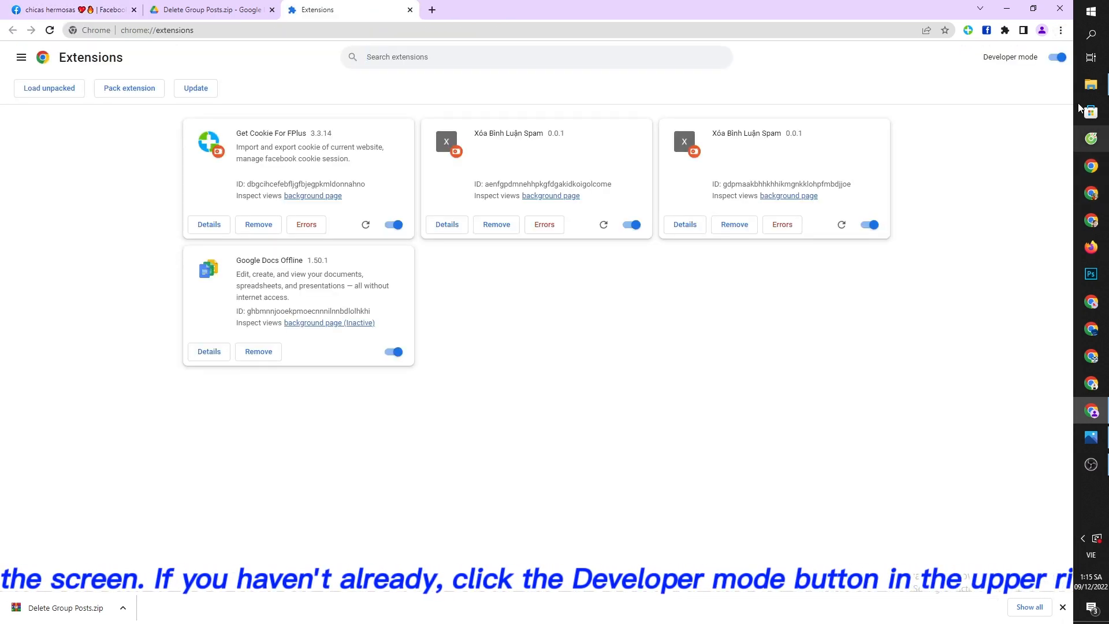
# Step: Enable Developer mode, load the unpacked Delete Group Posts folder, and return to the Facebook group
pyautogui.click(1059, 57)
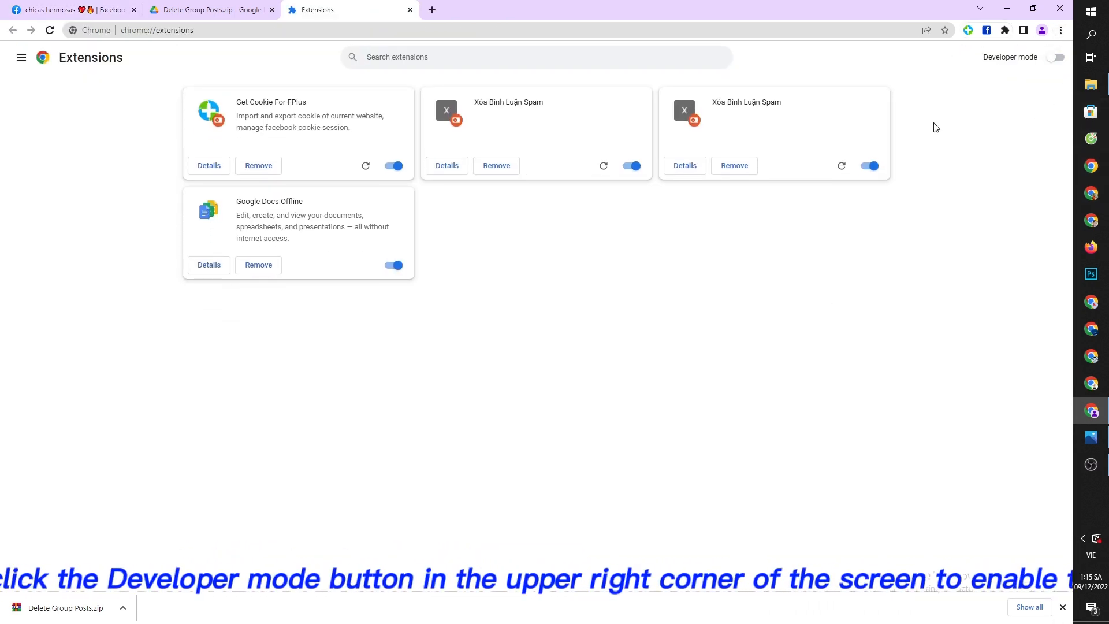
pyautogui.moveTo(1054, 58)
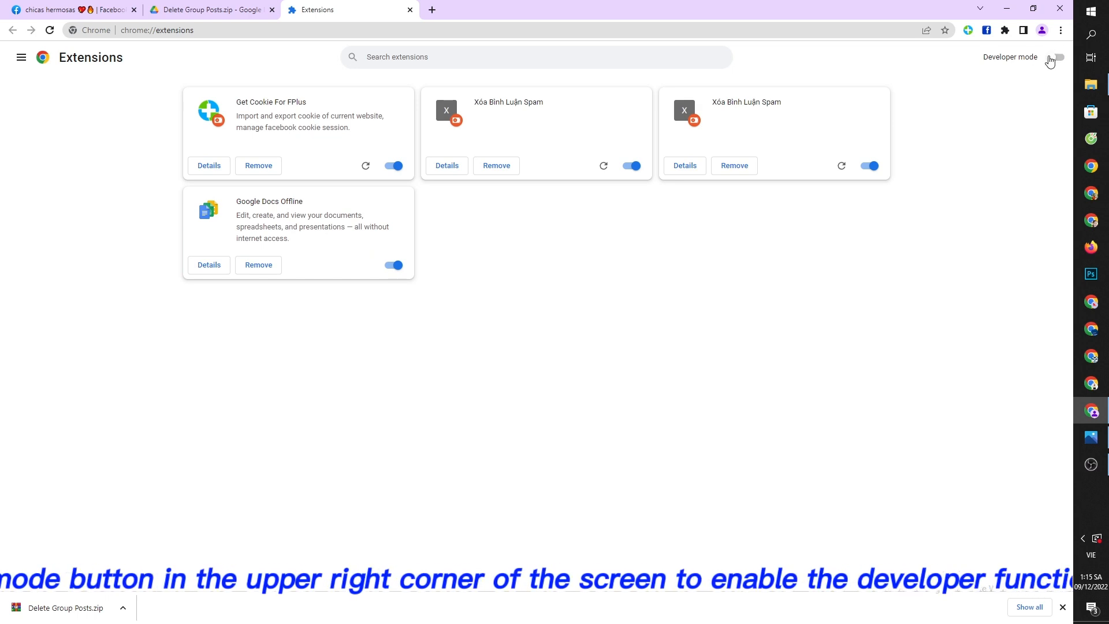
pyautogui.click(1056, 57)
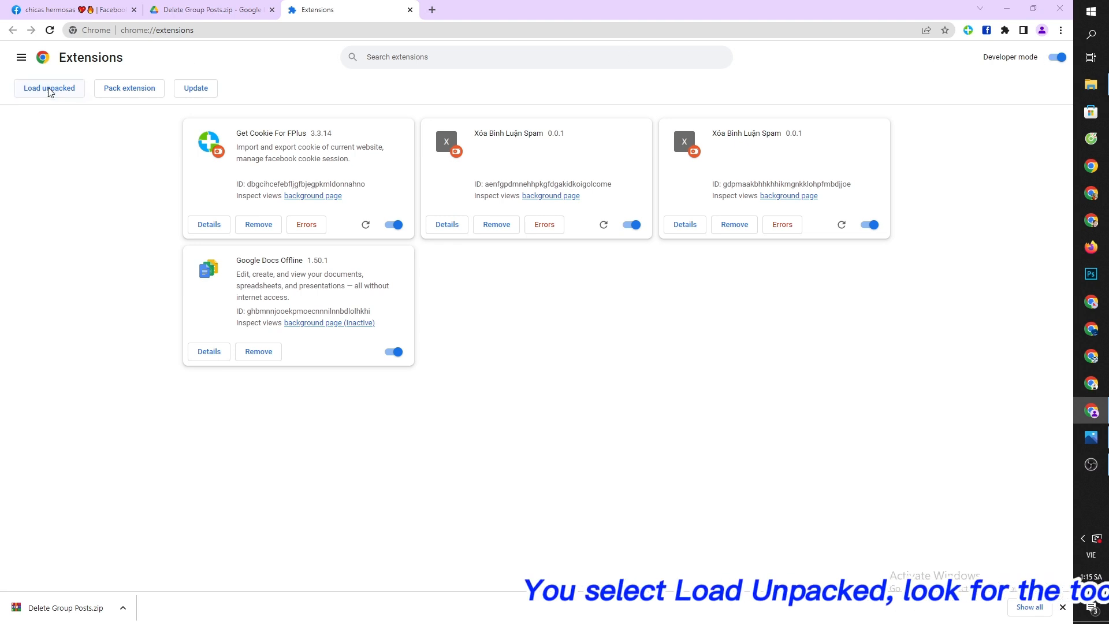
pyautogui.click(49, 88)
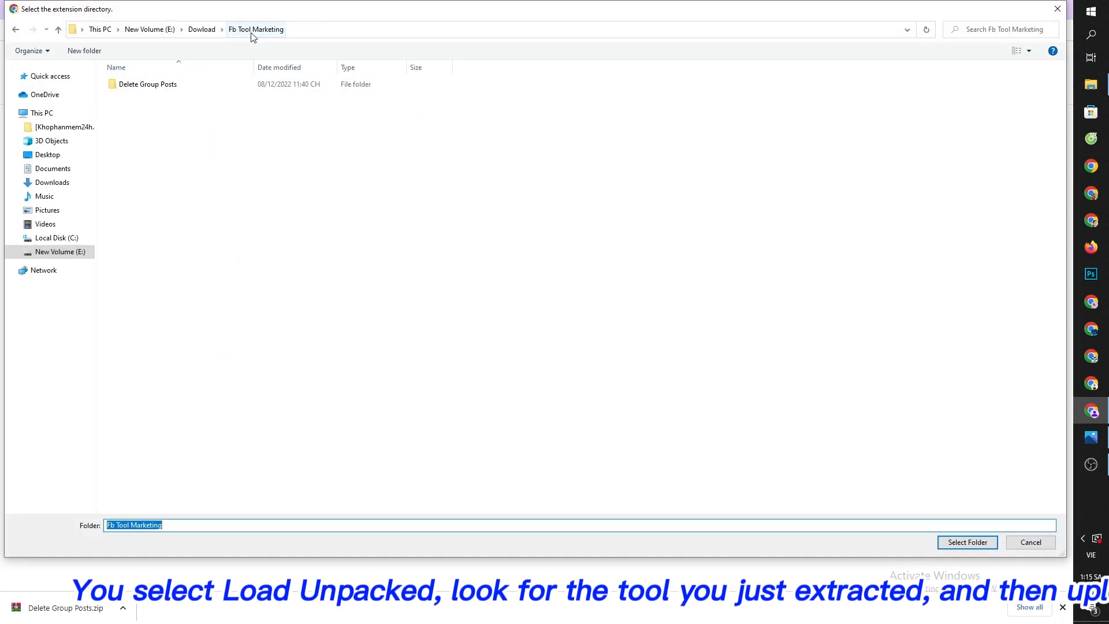
pyautogui.click(148, 83)
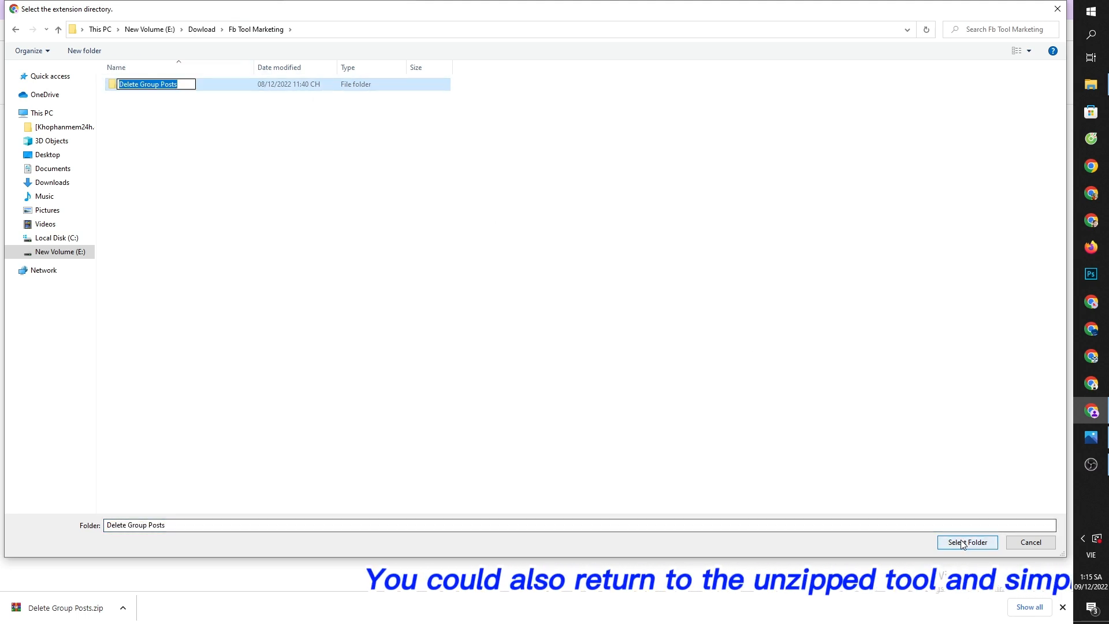
pyautogui.click(967, 542)
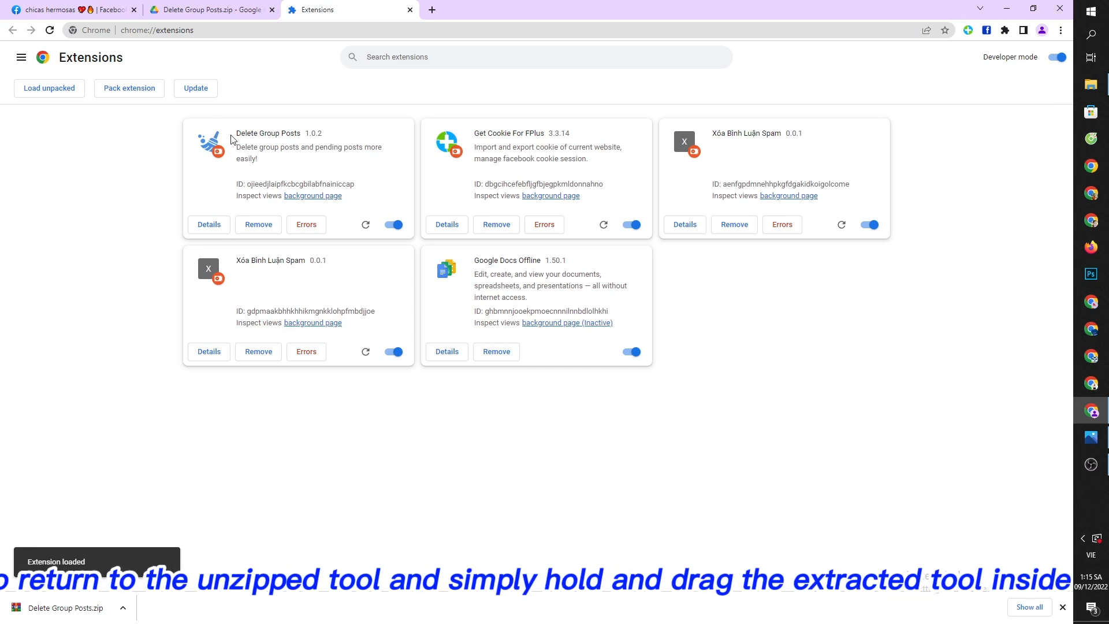
pyautogui.click(53, 9)
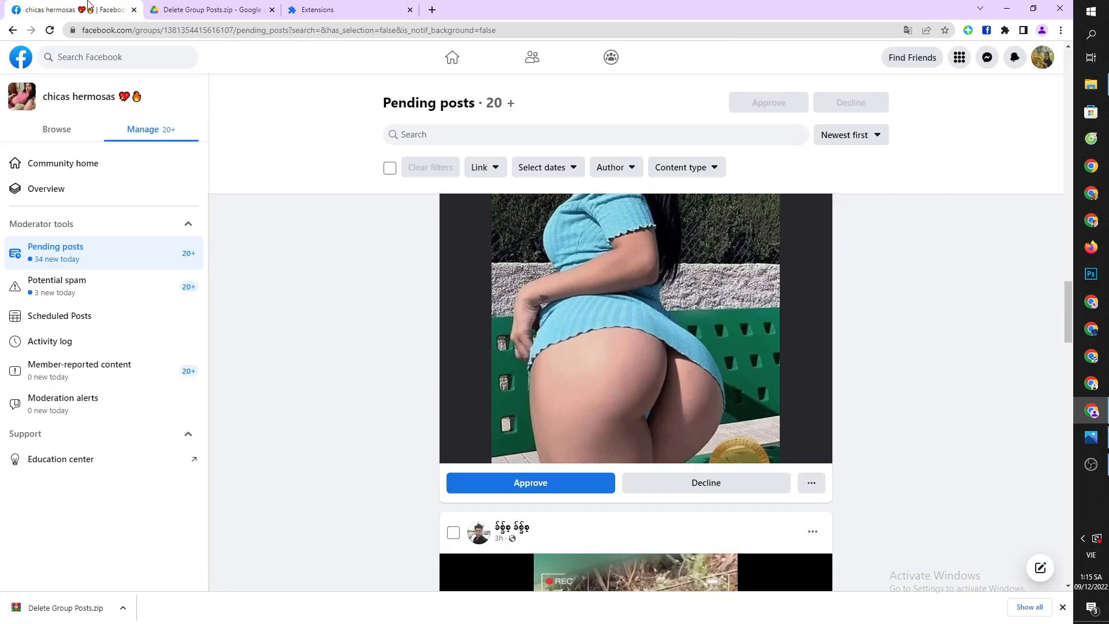
# Step: Run Delete Group Pending Posts from the extension to decline all pending posts
pyautogui.click(1005, 30)
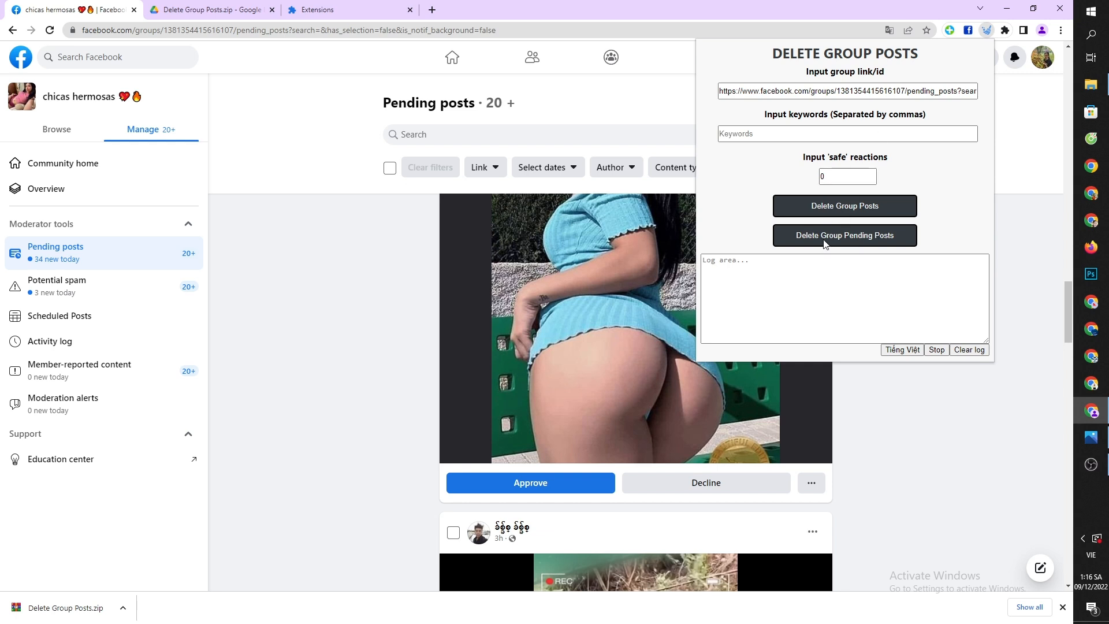
pyautogui.moveTo(863, 240)
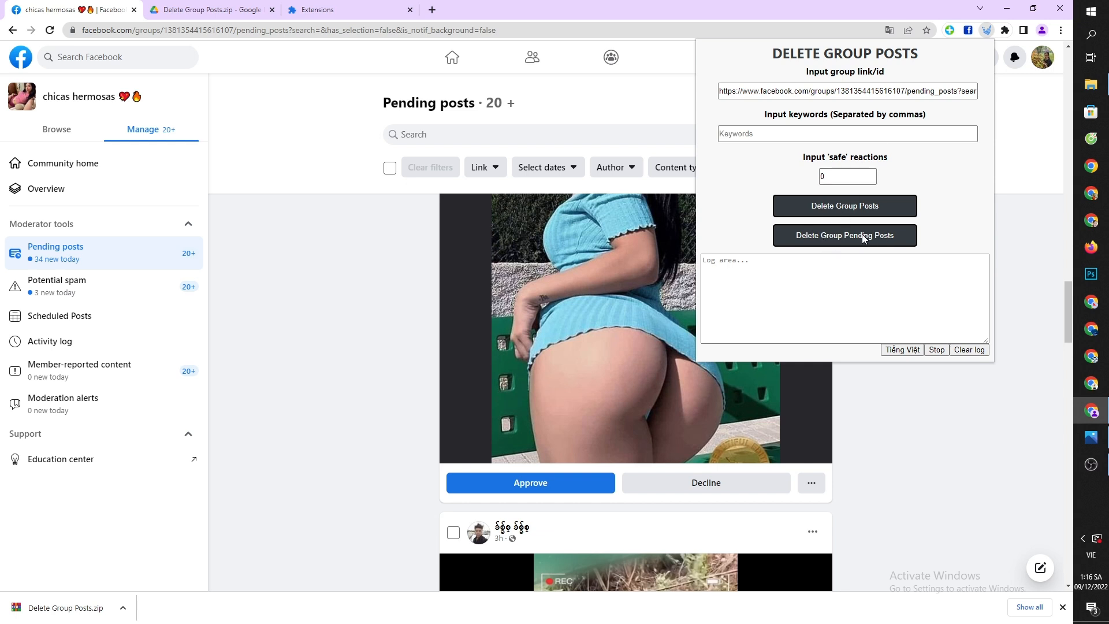
pyautogui.click(844, 235)
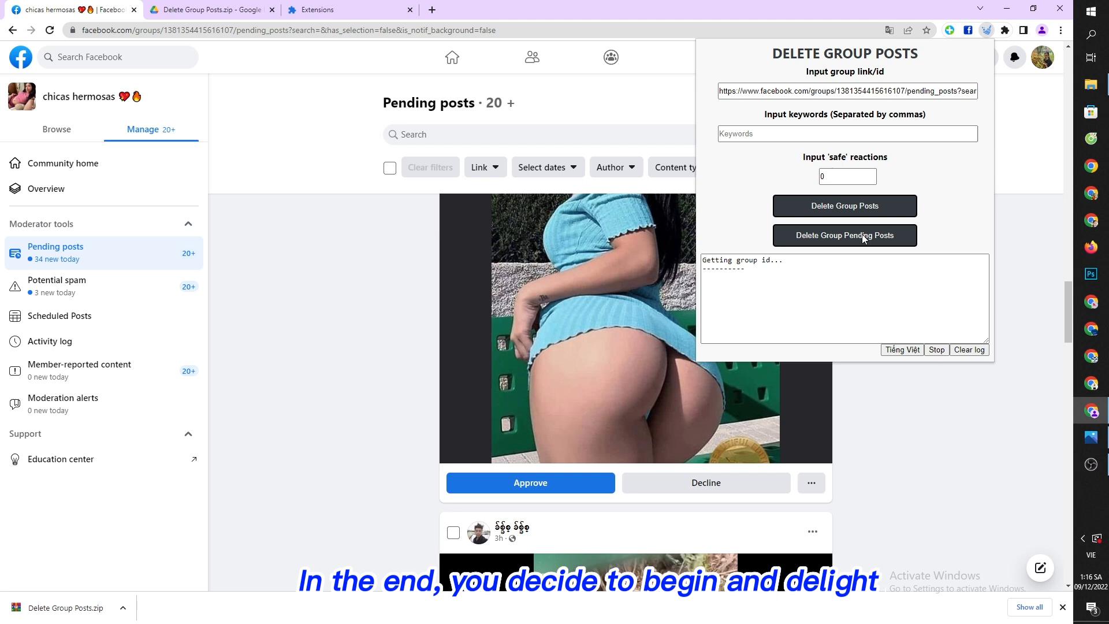
pyautogui.click(844, 235)
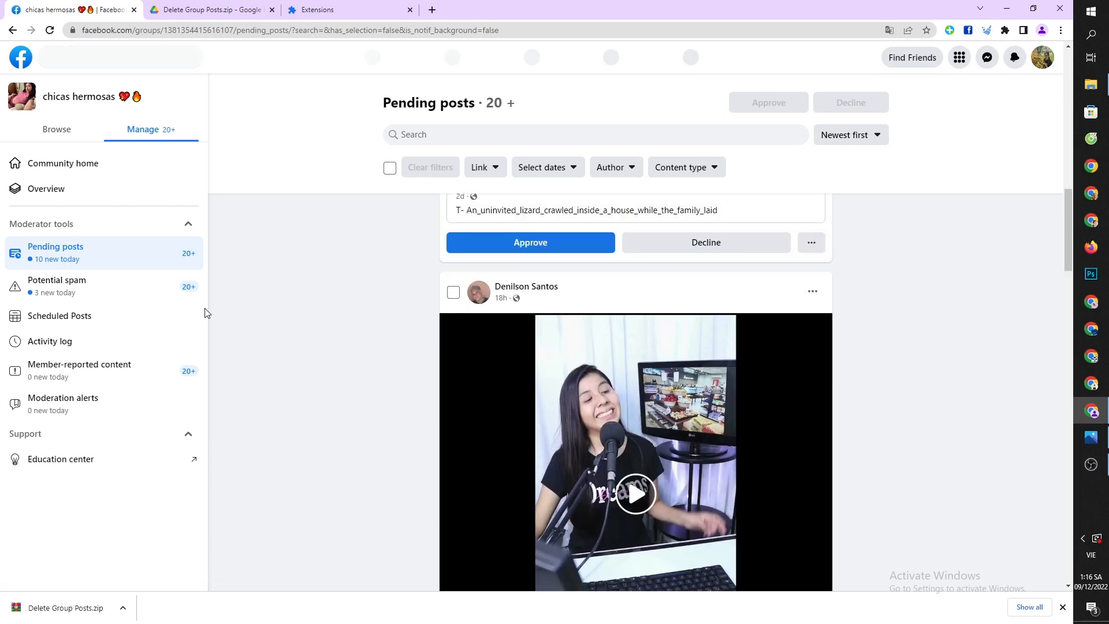
# Step: Check the reloaded Activity log for the declined posts, then go to Potential spam
pyautogui.click(50, 341)
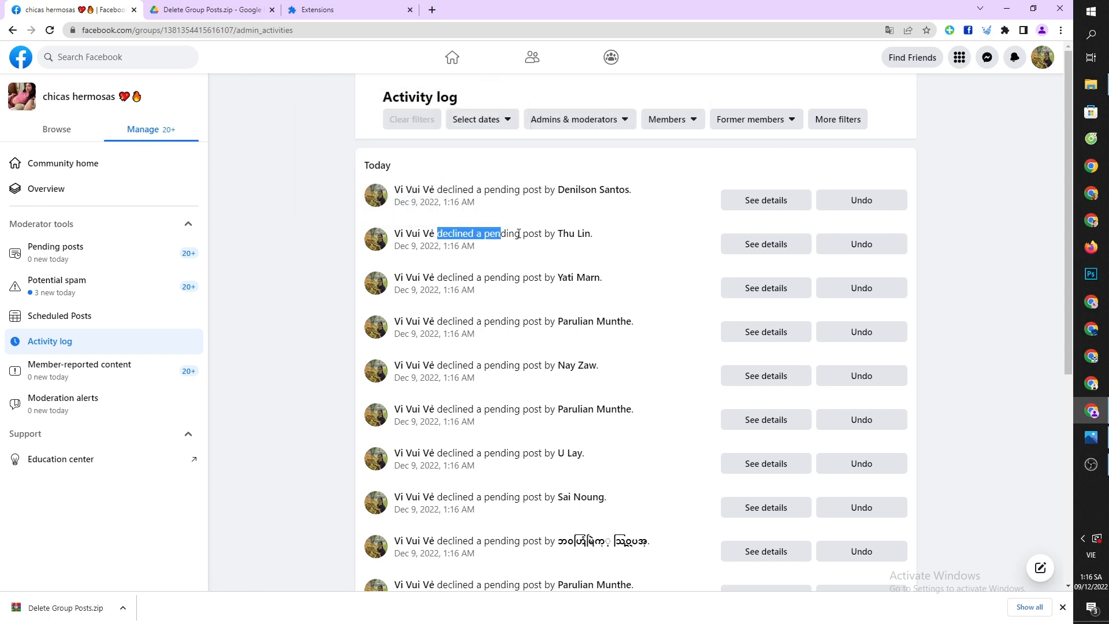
pyautogui.click(48, 29)
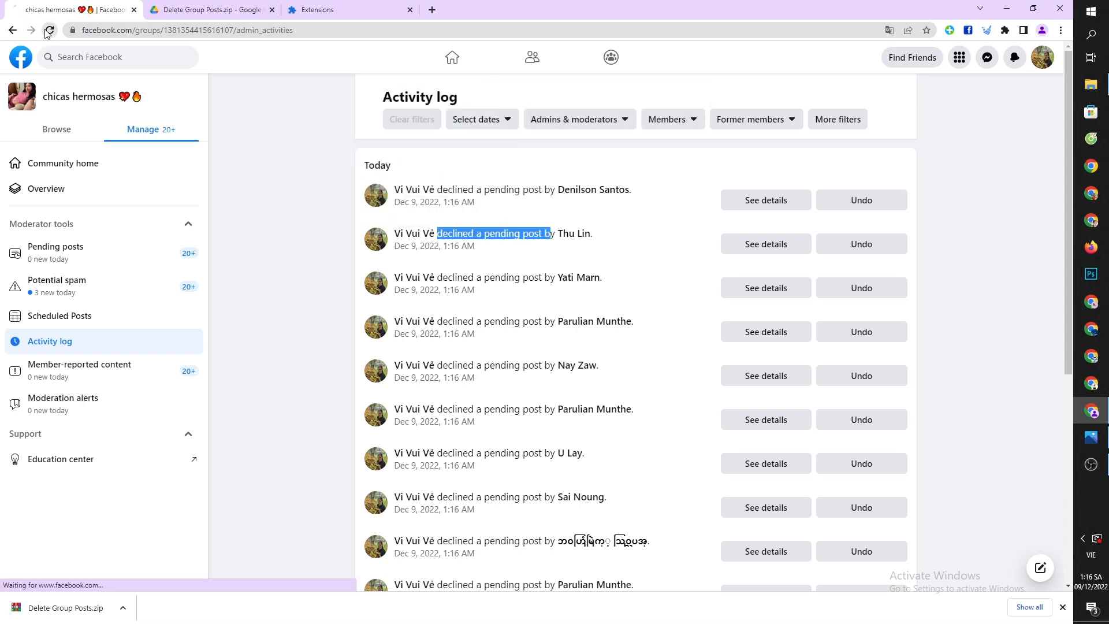
pyautogui.click(48, 30)
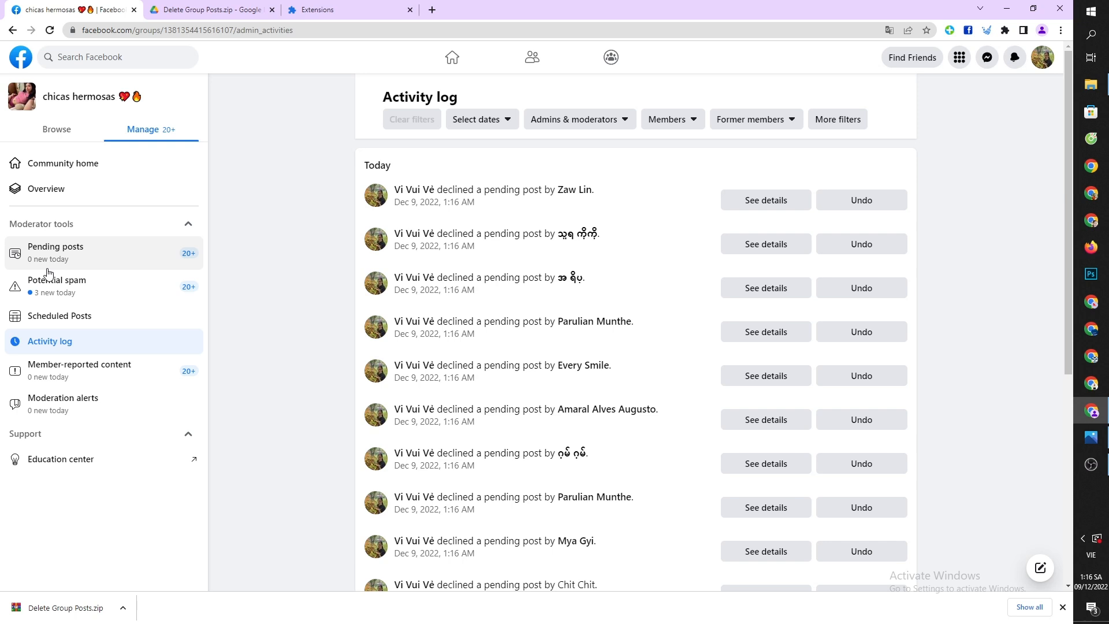
pyautogui.click(57, 280)
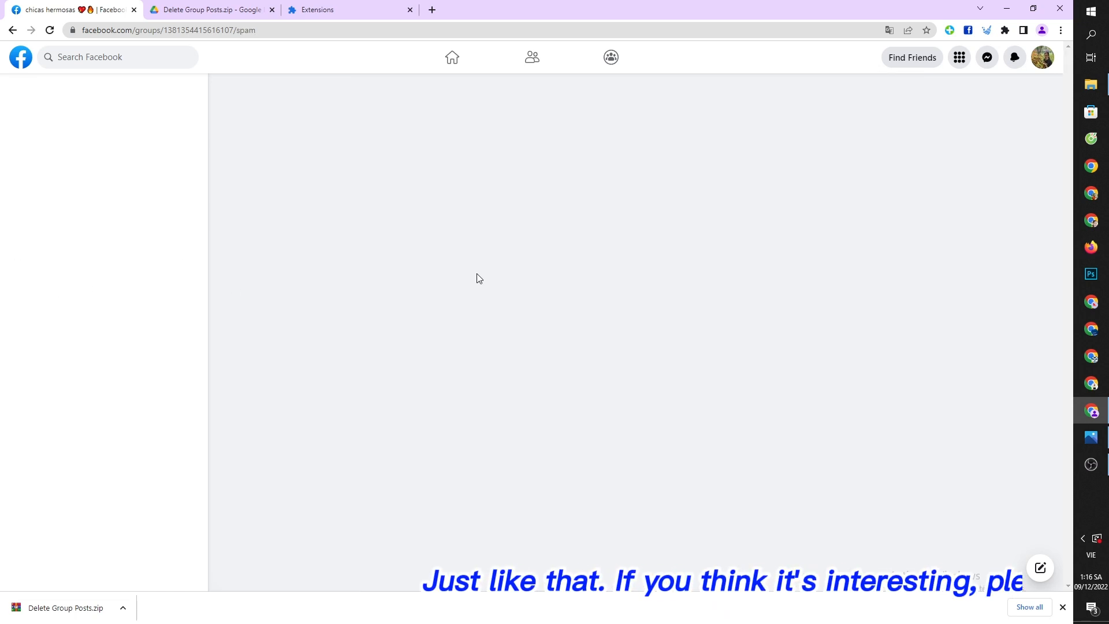
# Step: View the Potential spam queue (791 items) and return to the Activity log
pyautogui.click(57, 283)
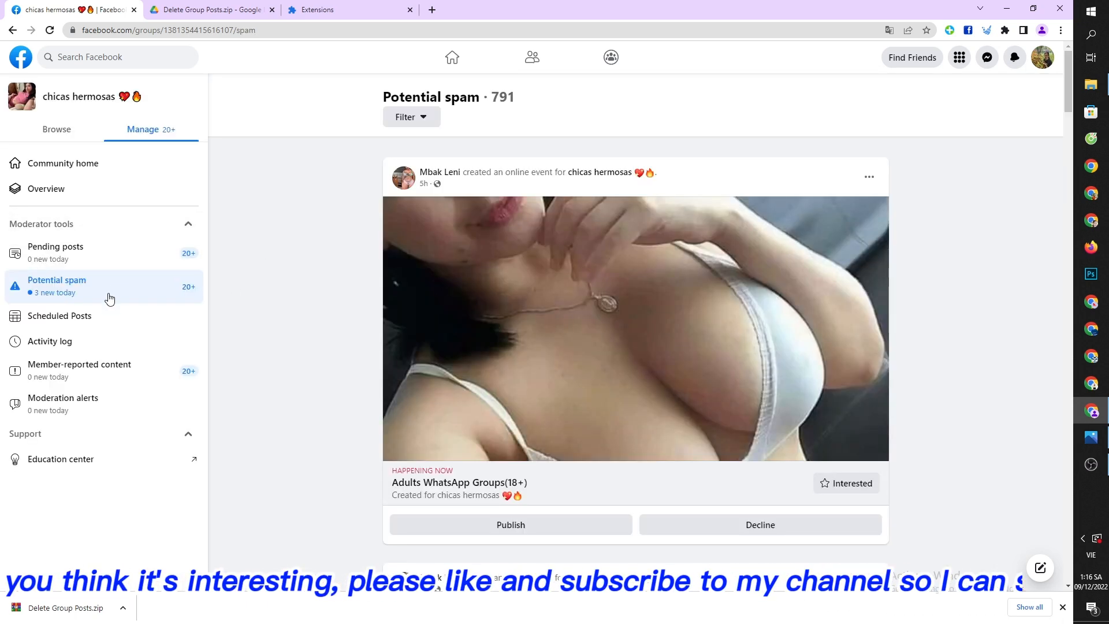
pyautogui.click(50, 341)
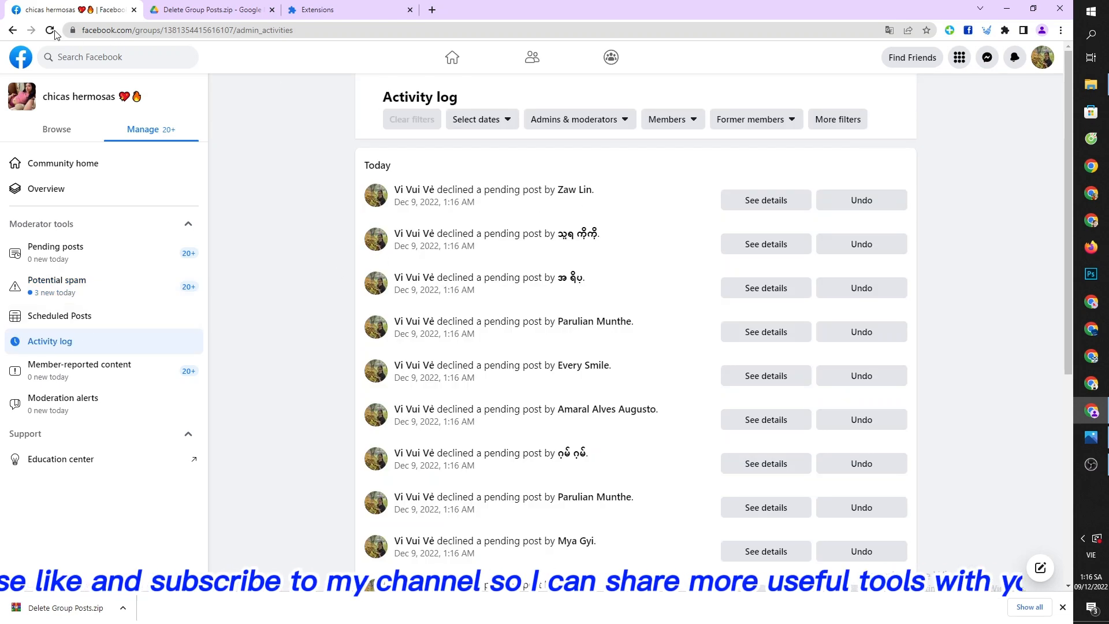